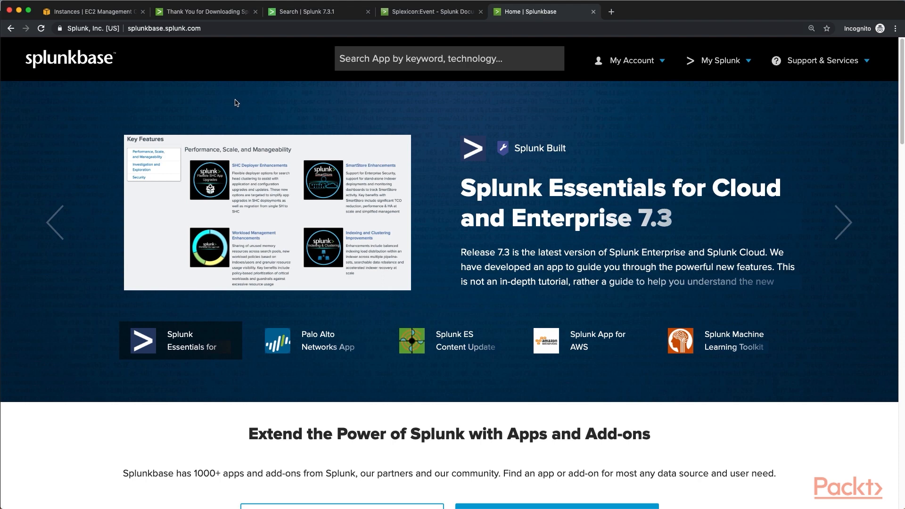
{"action": "type", "text": "ci"}
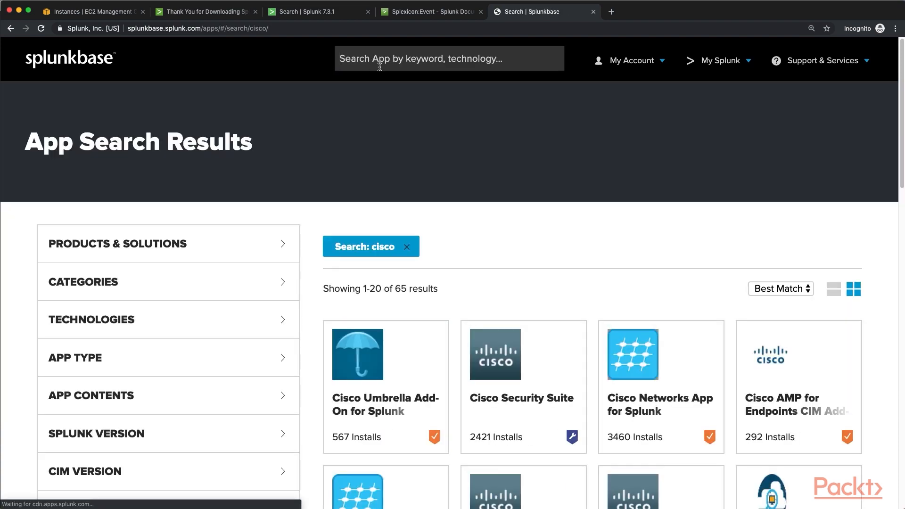
{"action": "scroll", "scroll_direction": "down", "scroll_amount": 3}
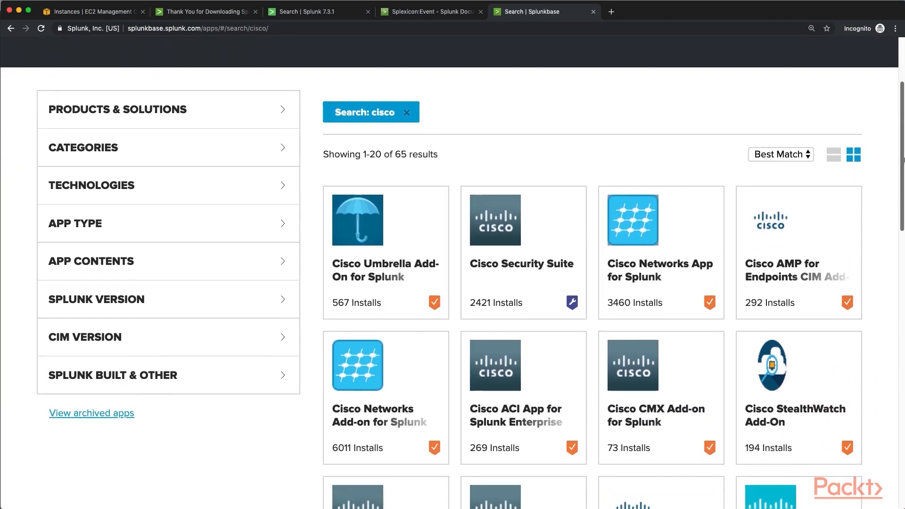
{"action": "scroll", "scroll_direction": "down", "scroll_amount": 3}
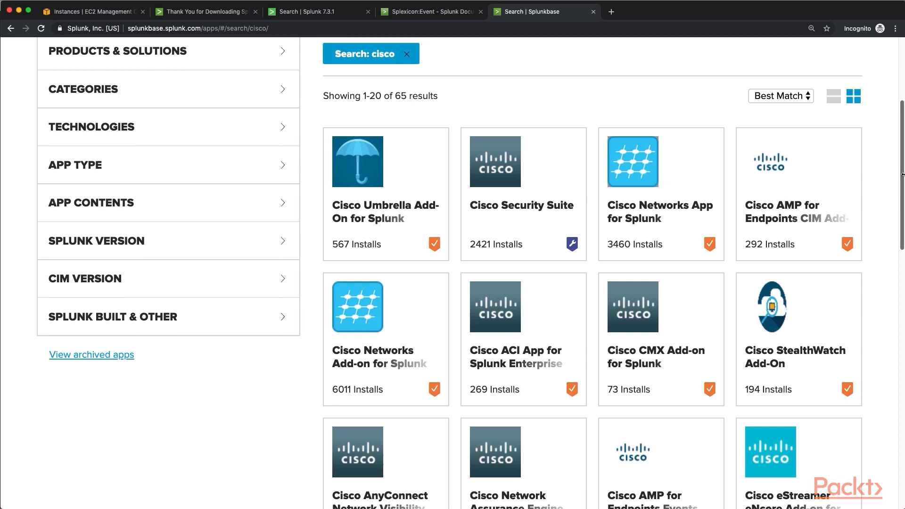
{"action": "mouse_move", "coordinate": [405, 219]}
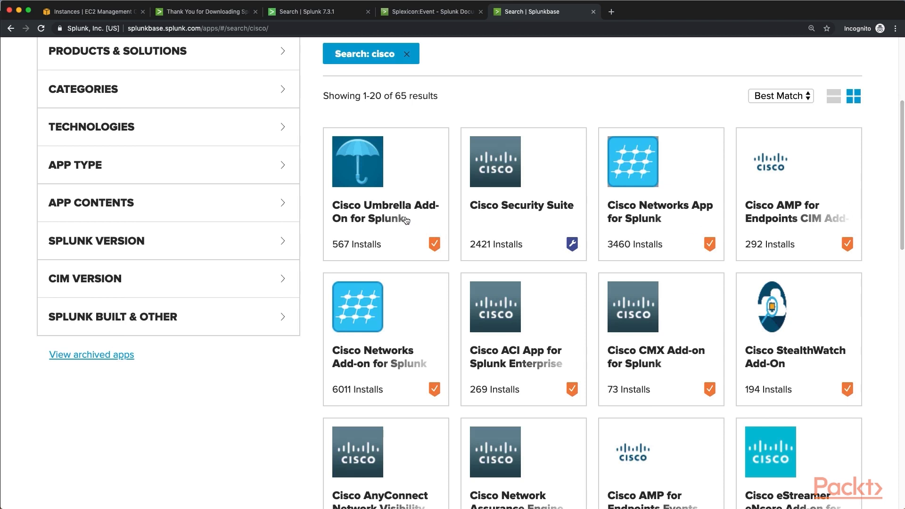
{"action": "mouse_move", "coordinate": [520, 225]}
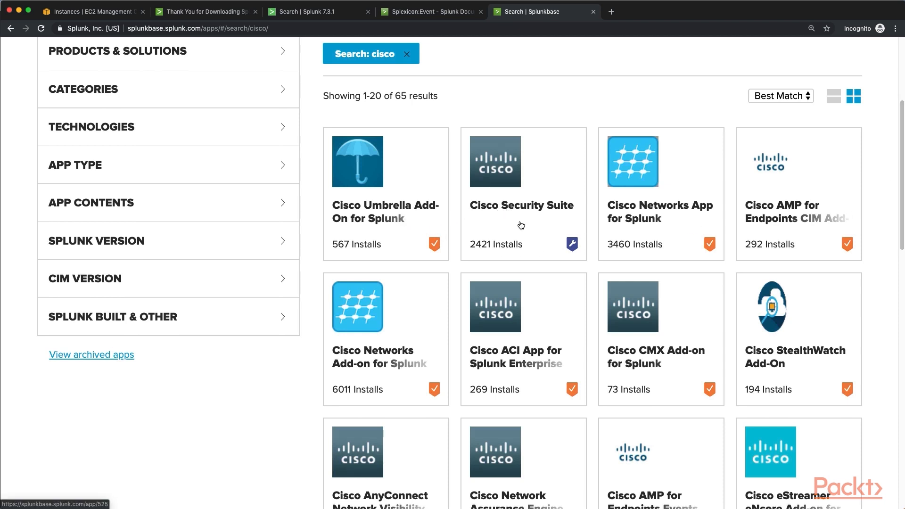
{"action": "mouse_move", "coordinate": [525, 237]}
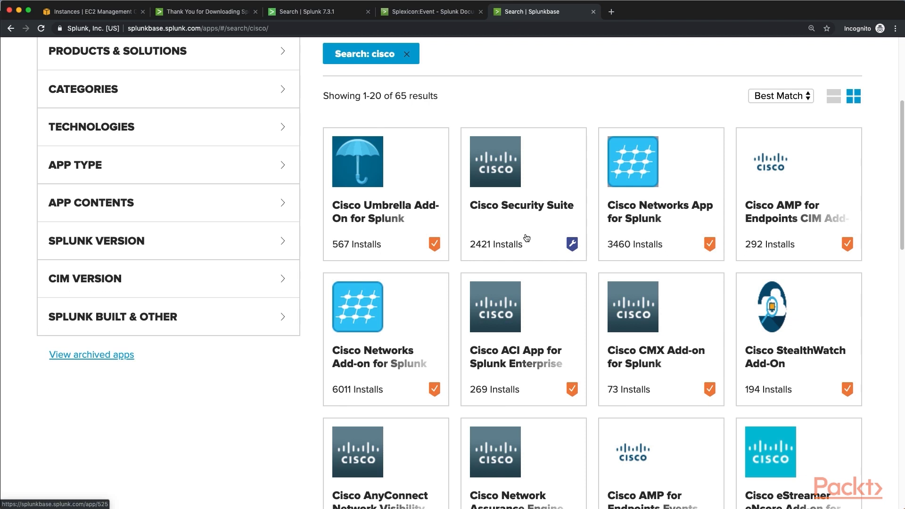
{"action": "mouse_move", "coordinate": [384, 193]}
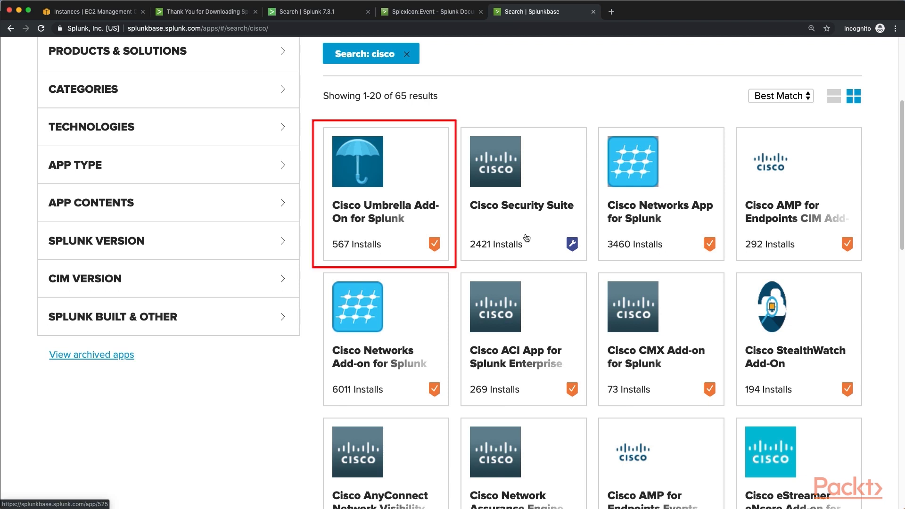